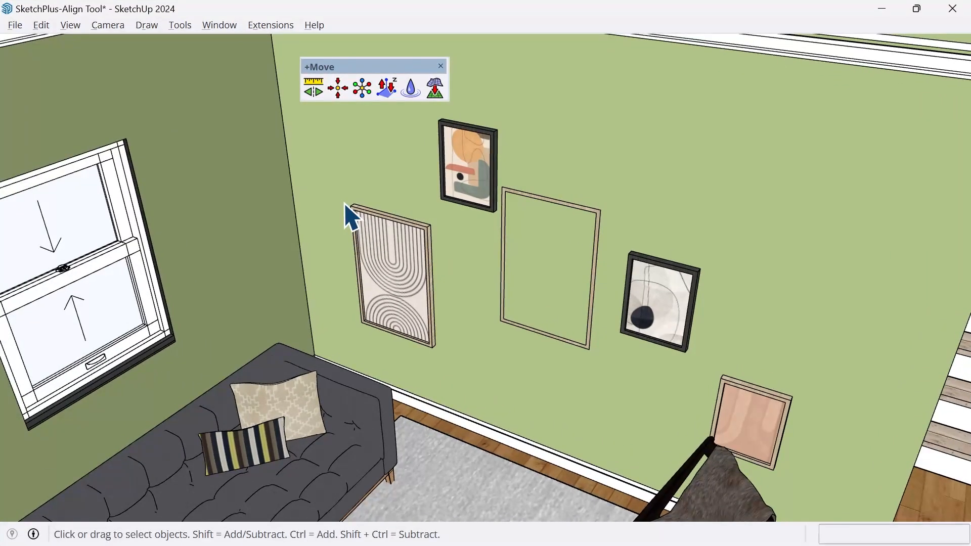
{"action": "mouse_move", "coordinate": [393, 242]}
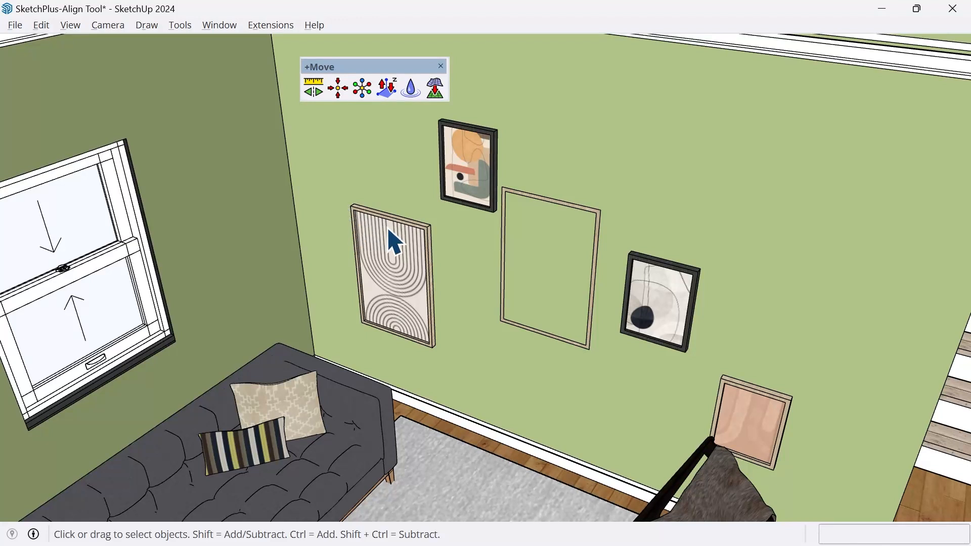
- Pick out the empty picture frame on the living-room wall for moving
{"action": "left_click", "coordinate": [547, 269]}
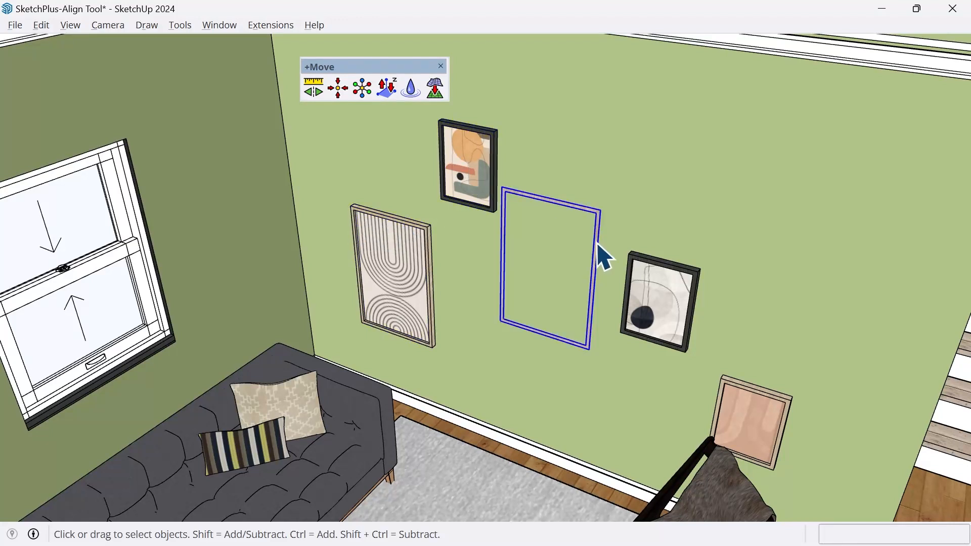
{"action": "left_click", "coordinate": [661, 301]}
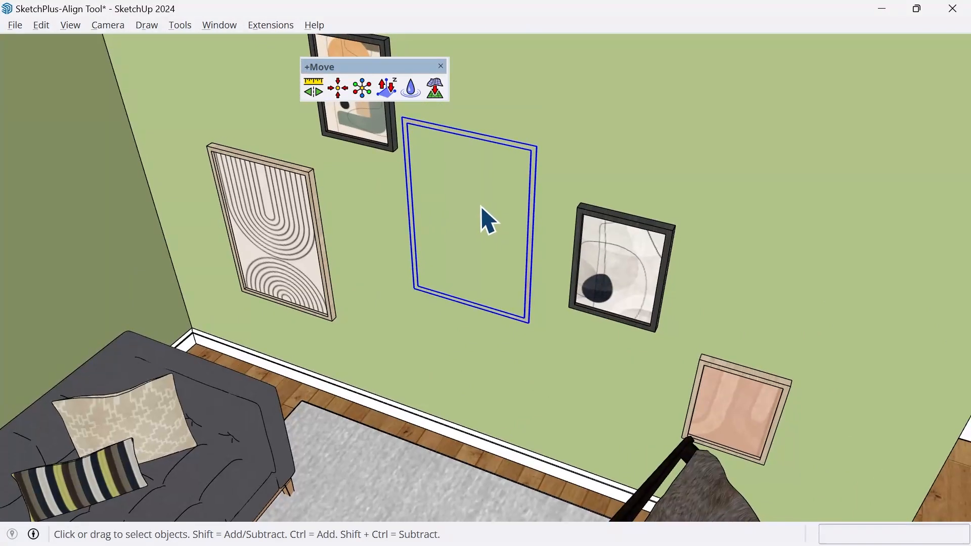
{"action": "mouse_move", "coordinate": [347, 176]}
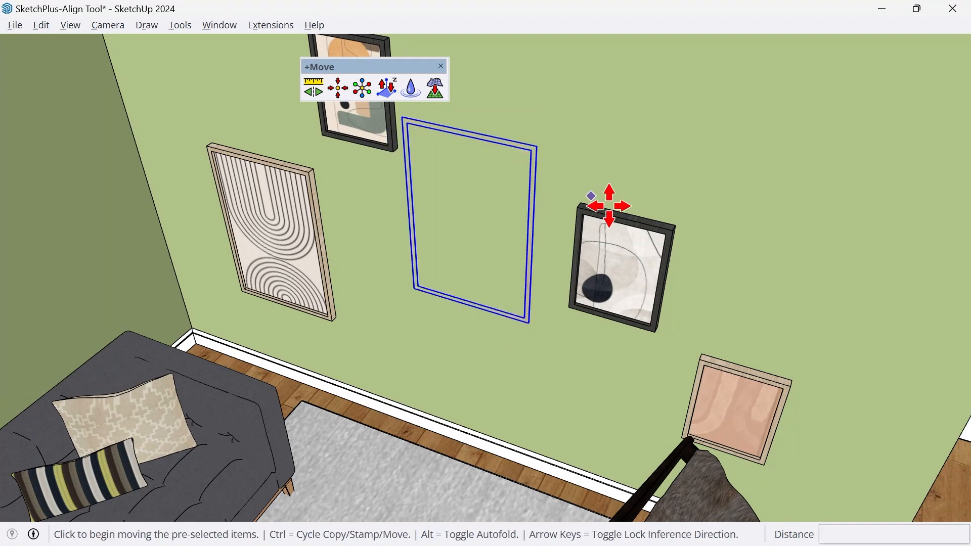
{"action": "mouse_move", "coordinate": [875, 304]}
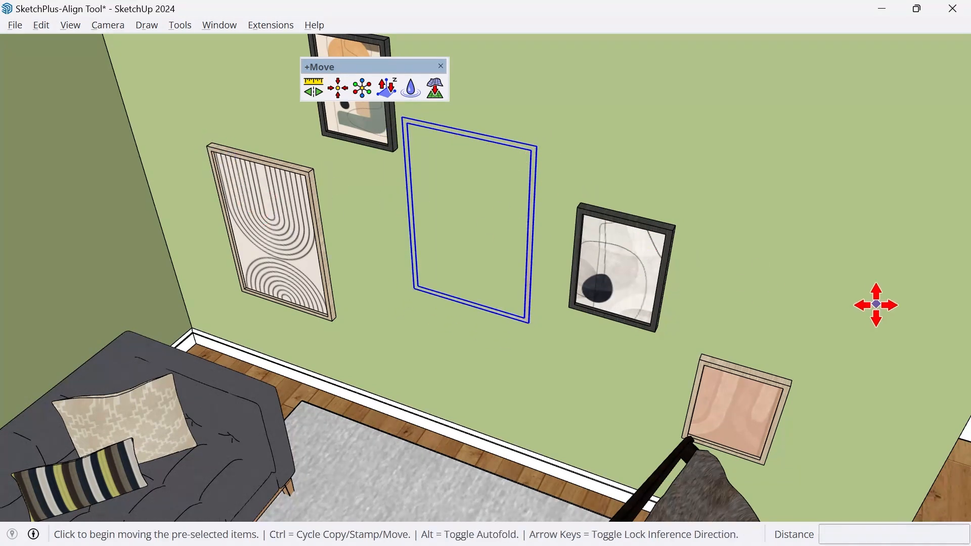
{"action": "mouse_move", "coordinate": [370, 251]}
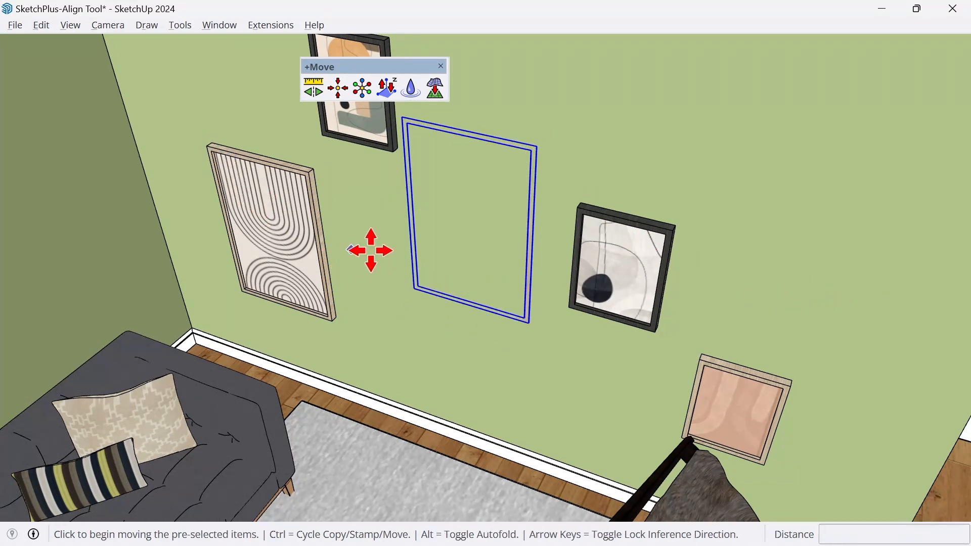
{"action": "left_click", "coordinate": [272, 235]}
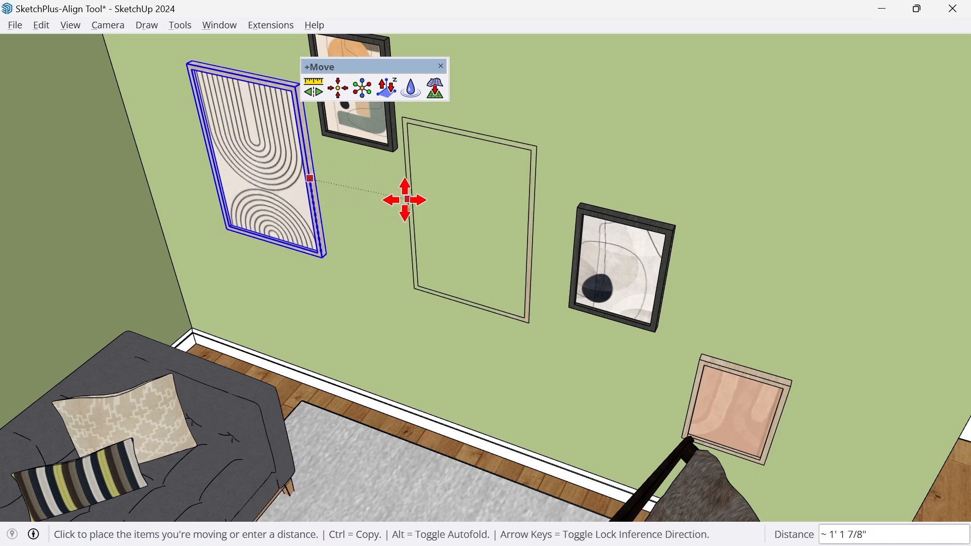
{"action": "mouse_move", "coordinate": [408, 209]}
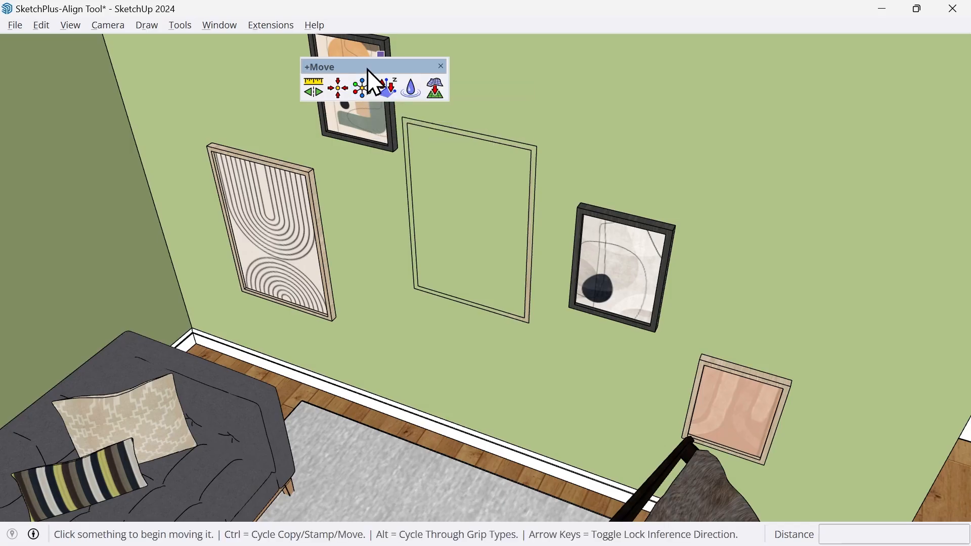
- Move the black-arches print onto the wall face in the empty frame's spot
{"action": "left_click", "coordinate": [469, 217]}
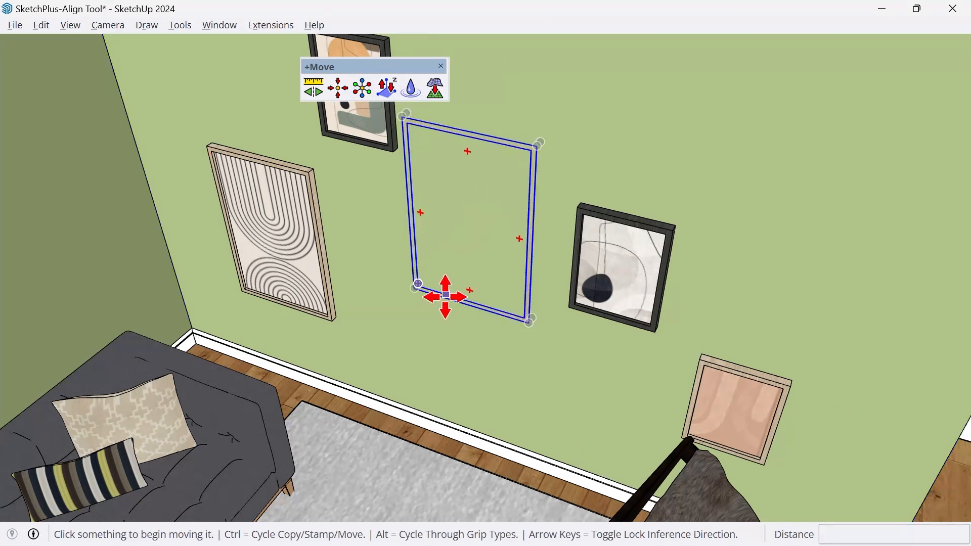
{"action": "mouse_move", "coordinate": [444, 297]}
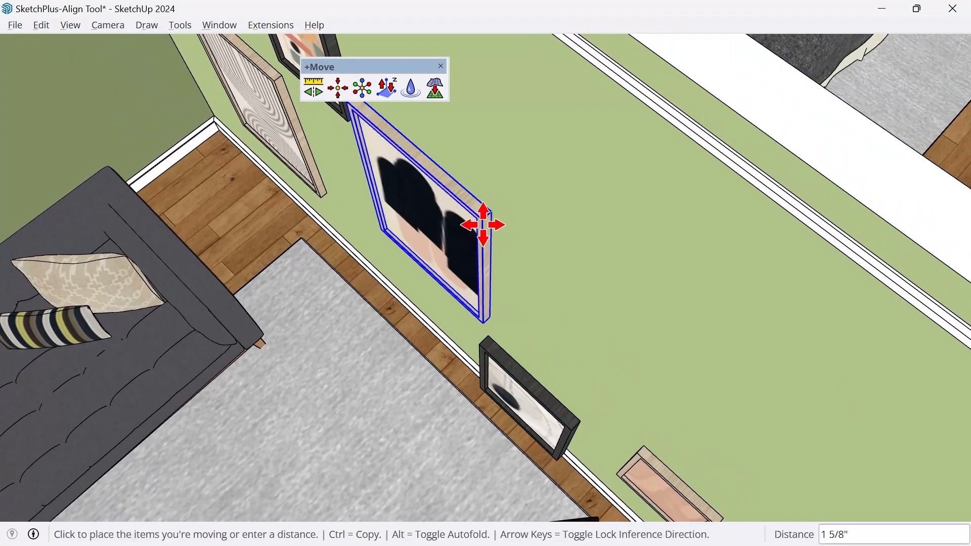
{"action": "mouse_move", "coordinate": [447, 252]}
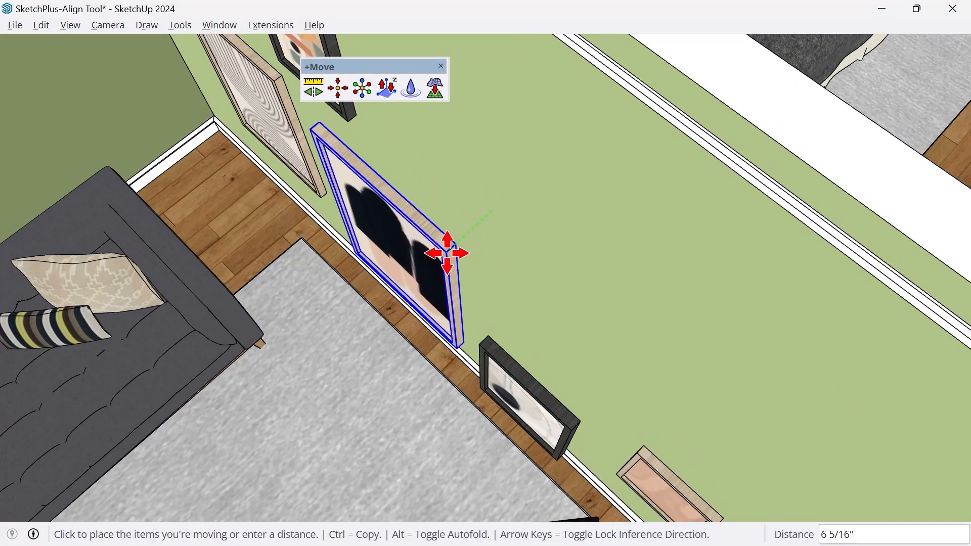
{"action": "left_click", "coordinate": [457, 242]}
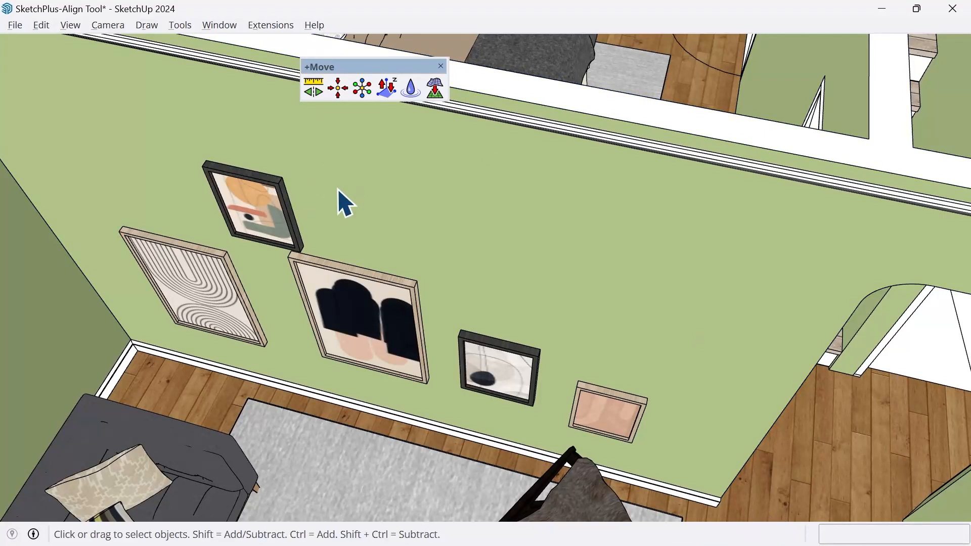
- Select the five framed prints on the gallery wall together
{"action": "left_click", "coordinate": [198, 291]}
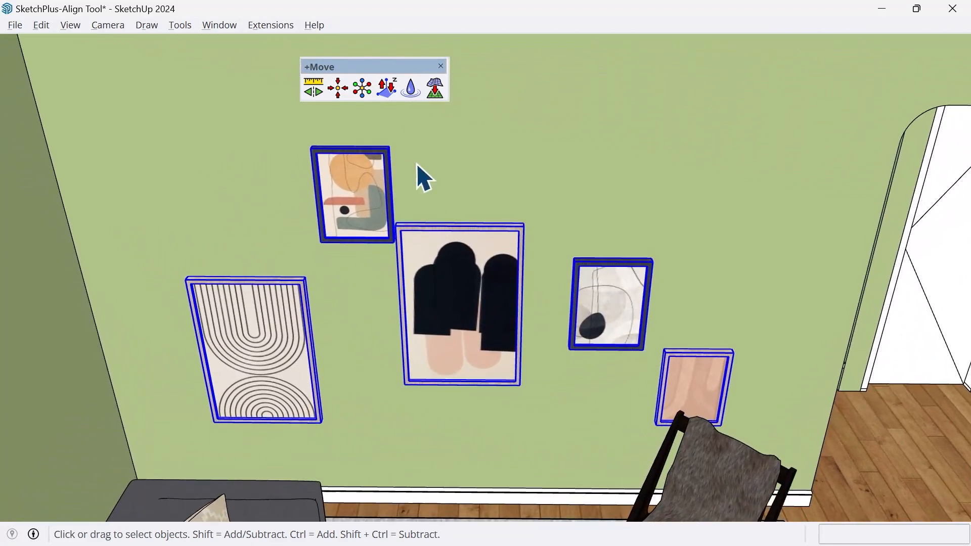
{"action": "mouse_move", "coordinate": [362, 85]}
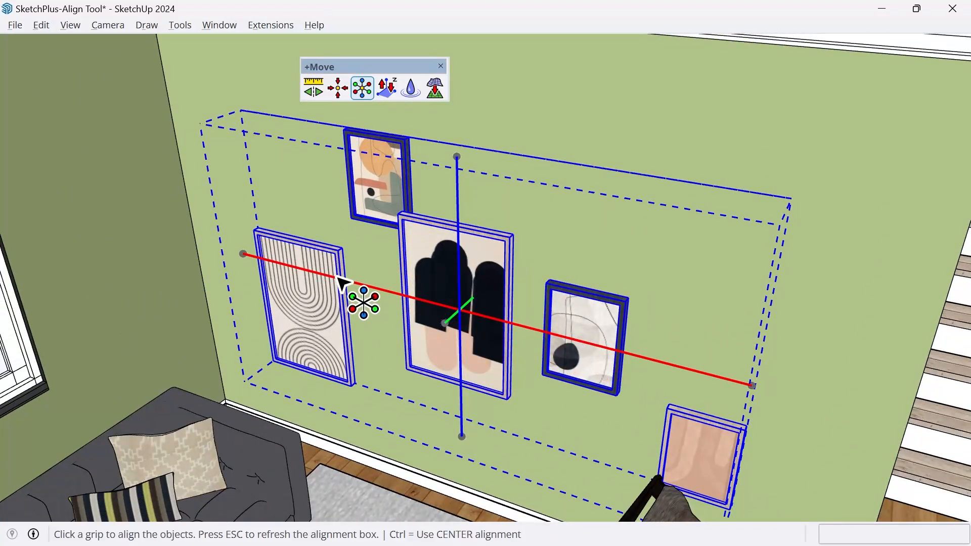
{"action": "mouse_move", "coordinate": [461, 322]}
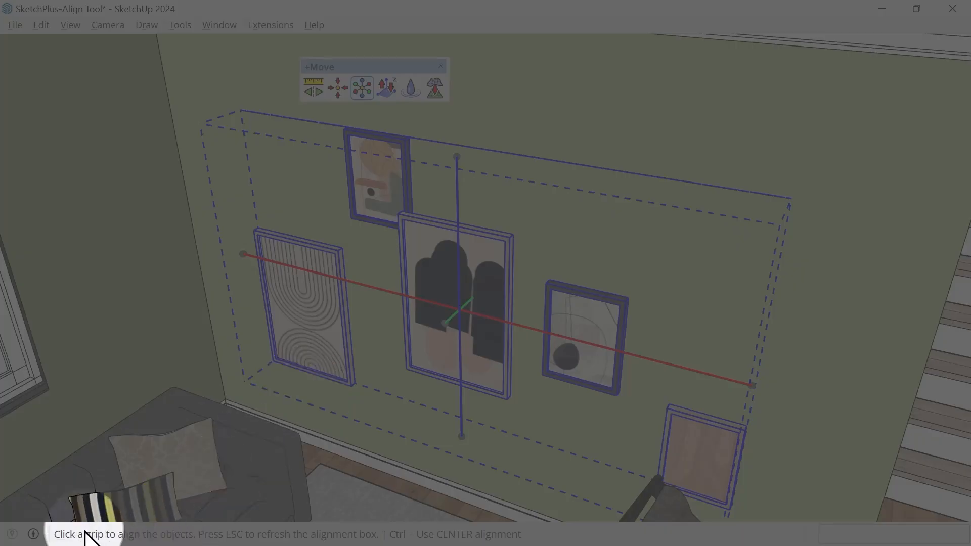
{"action": "mouse_move", "coordinate": [423, 534]}
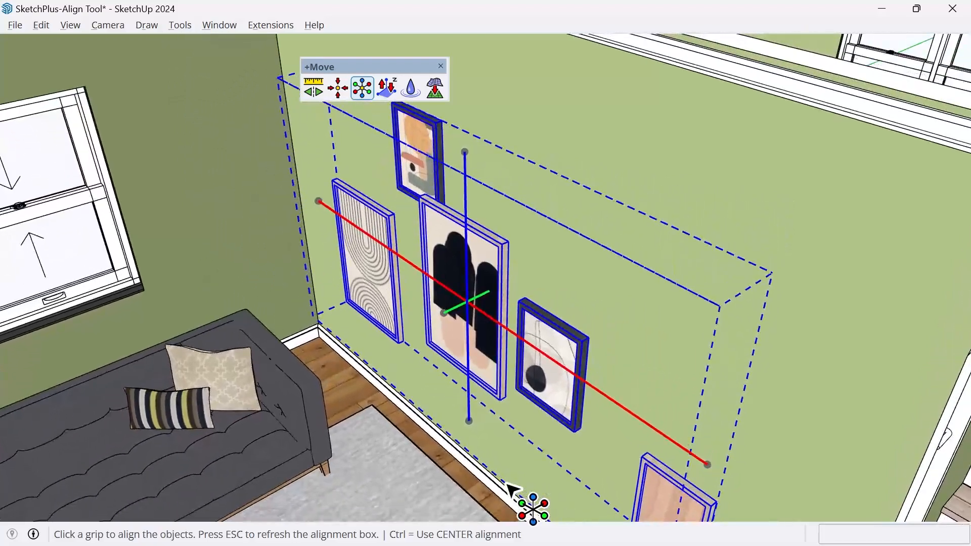
{"action": "mouse_move", "coordinate": [777, 288]}
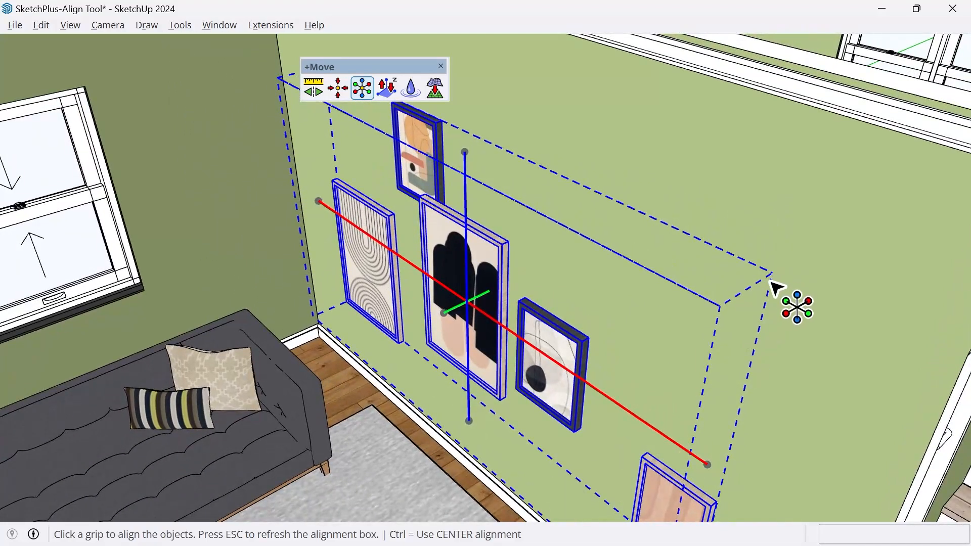
{"action": "mouse_move", "coordinate": [554, 297]}
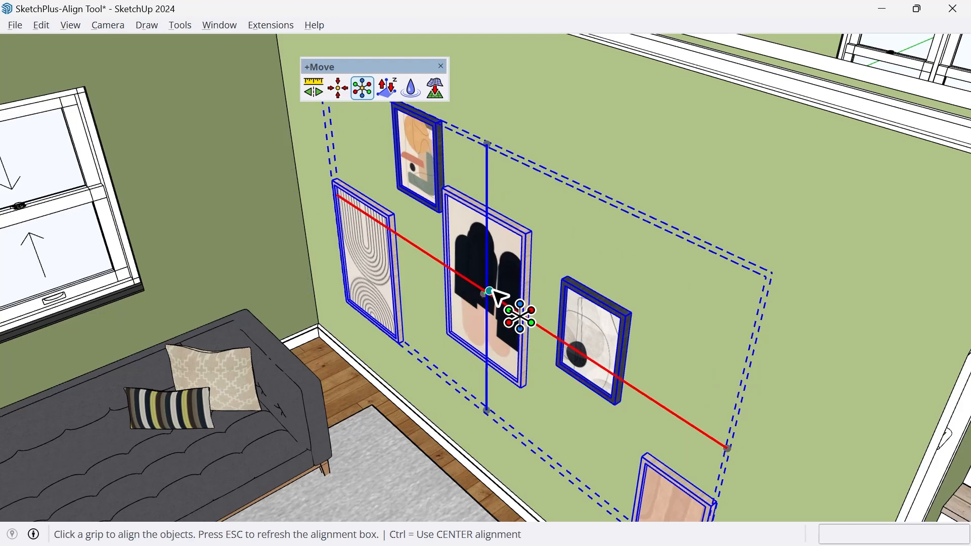
{"action": "mouse_move", "coordinate": [663, 220]}
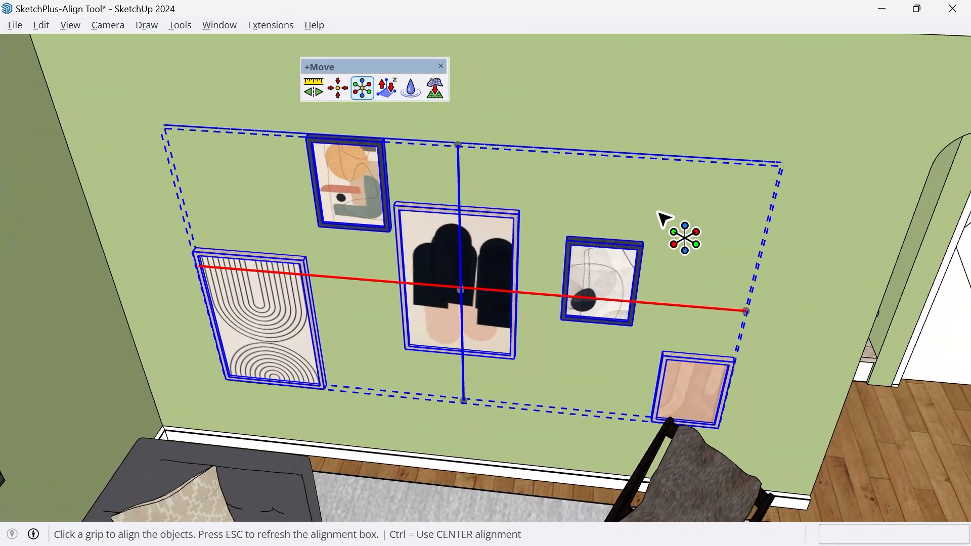
- Use the alignment box's bottom grip to align the five artworks' bottom edges
{"action": "left_click", "coordinate": [456, 147]}
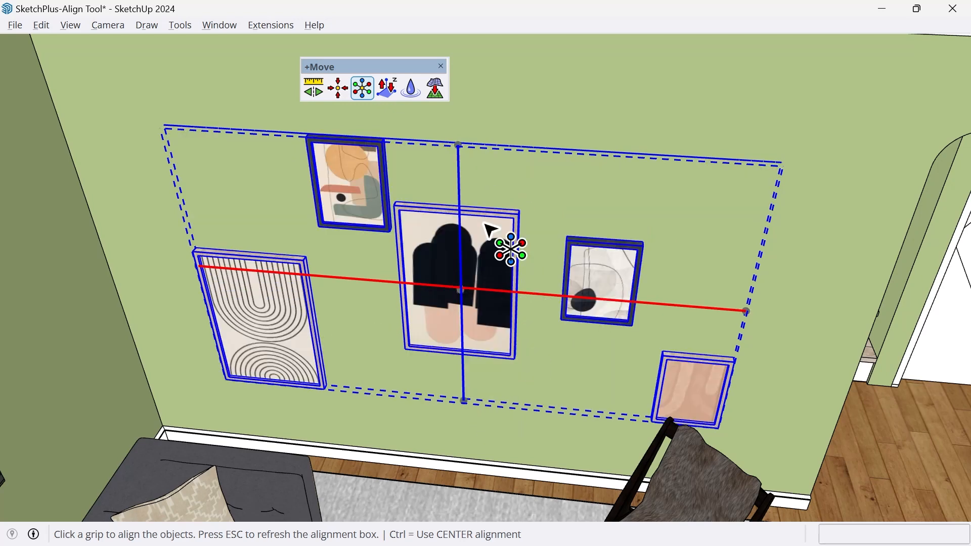
{"action": "mouse_move", "coordinate": [384, 247]}
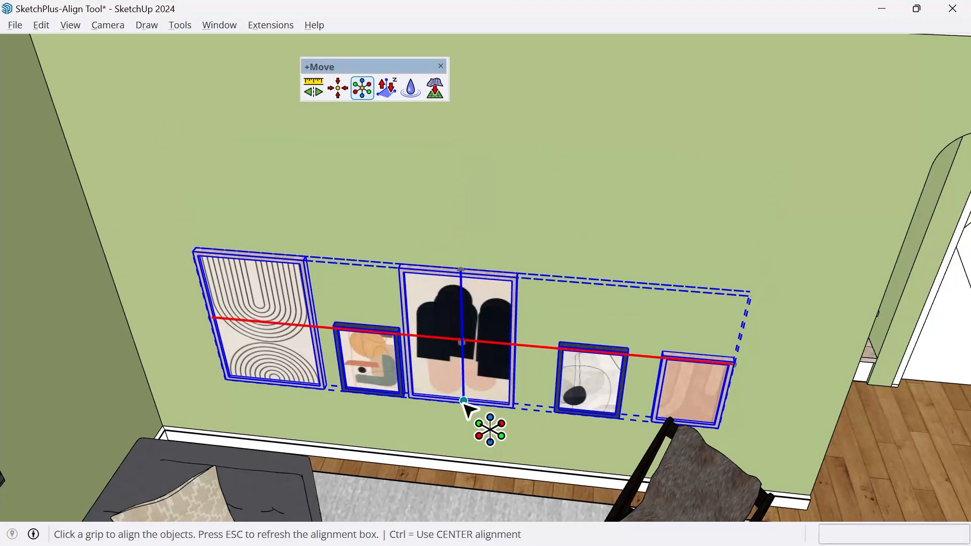
{"action": "mouse_move", "coordinate": [433, 508]}
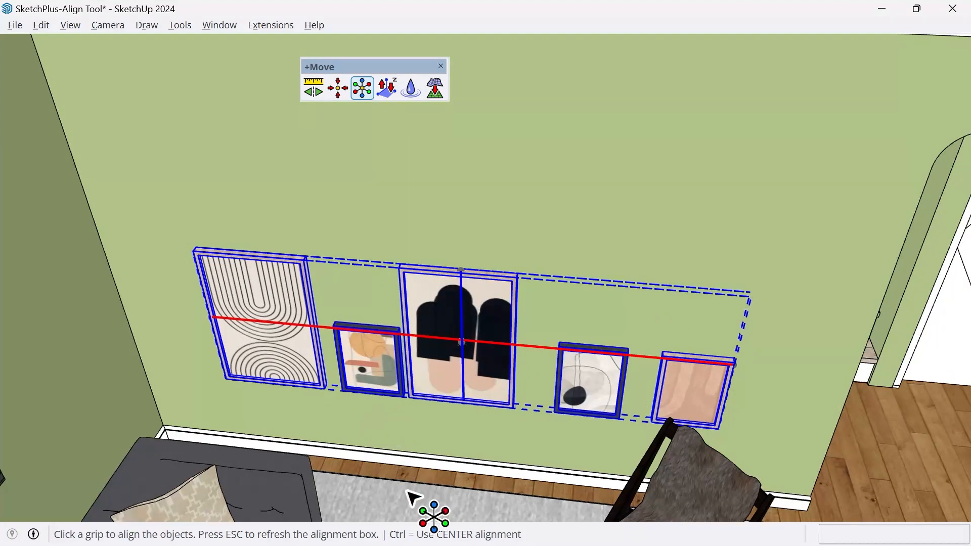
{"action": "mouse_move", "coordinate": [441, 362]}
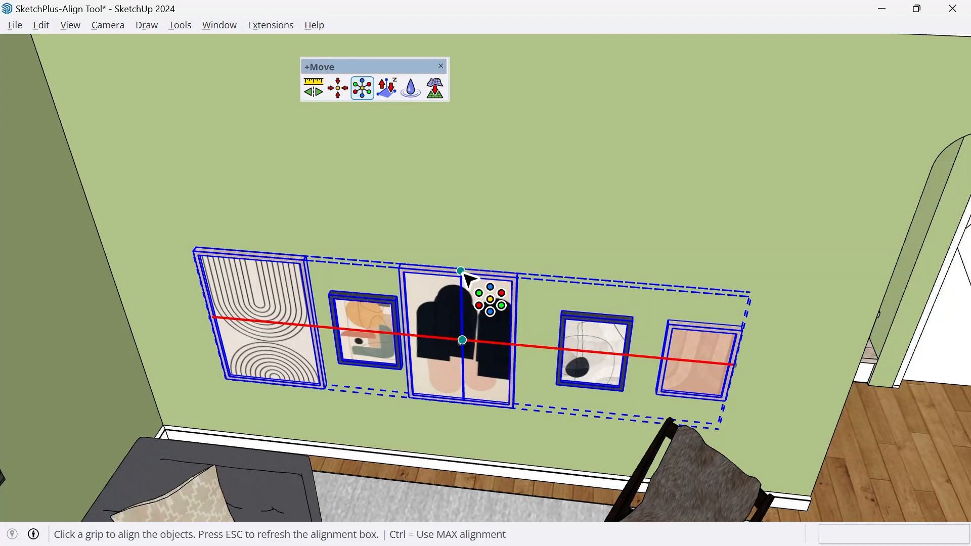
{"action": "mouse_move", "coordinate": [529, 253]}
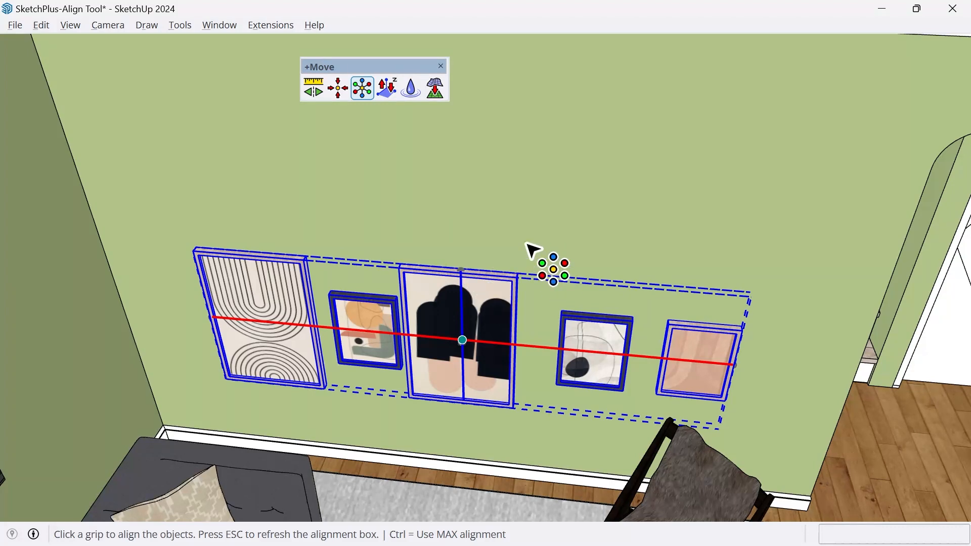
{"action": "mouse_move", "coordinate": [520, 248]}
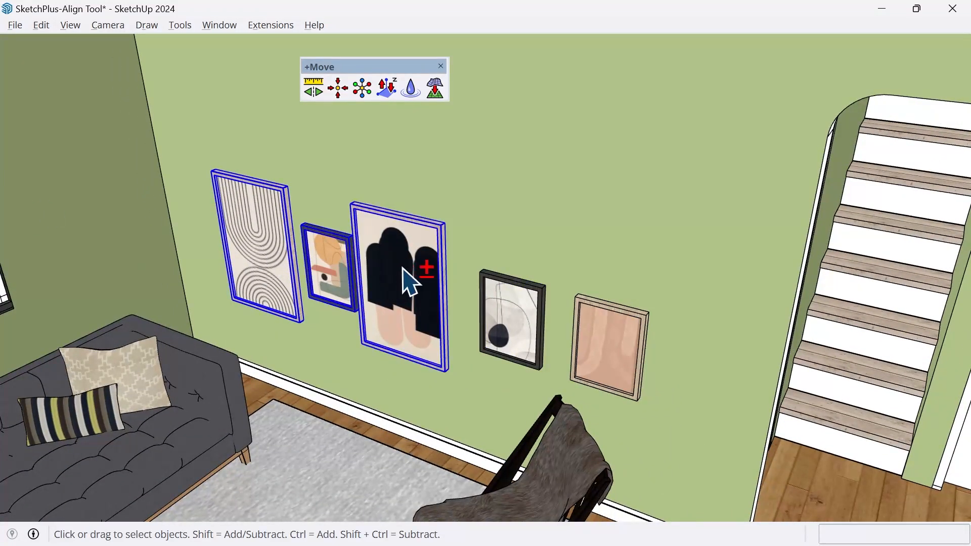
- Move the pink print upward along the blue axis to a higher wall position
{"action": "left_click", "coordinate": [608, 344]}
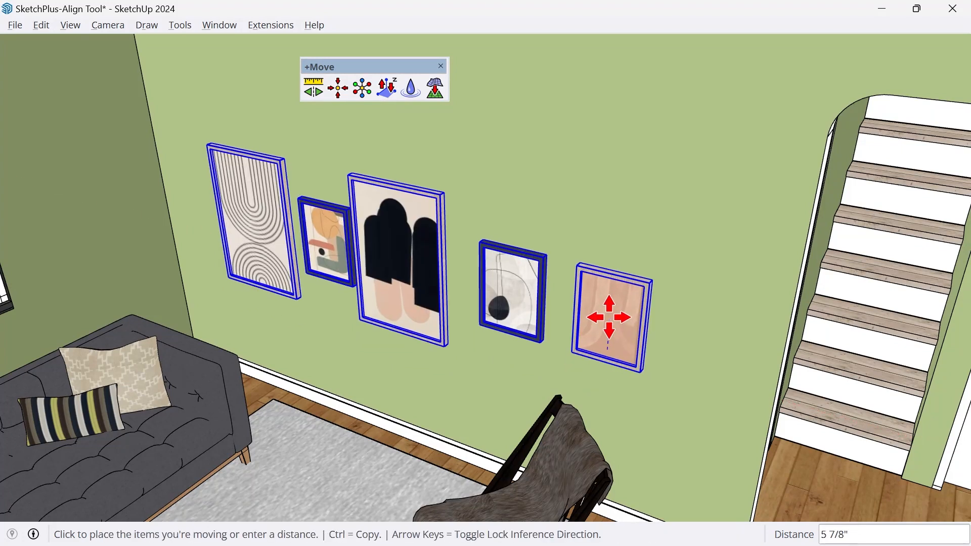
{"action": "mouse_move", "coordinate": [608, 287]}
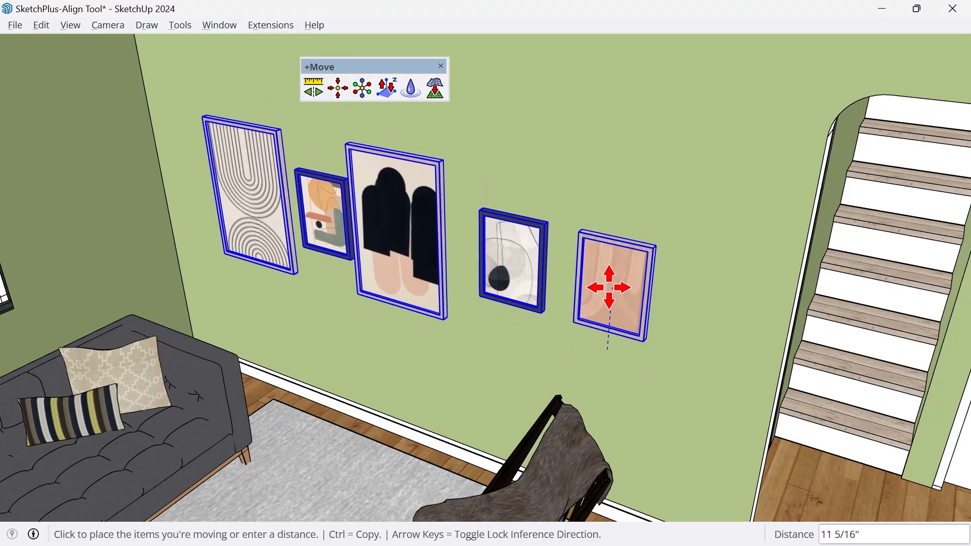
{"action": "mouse_move", "coordinate": [609, 292]}
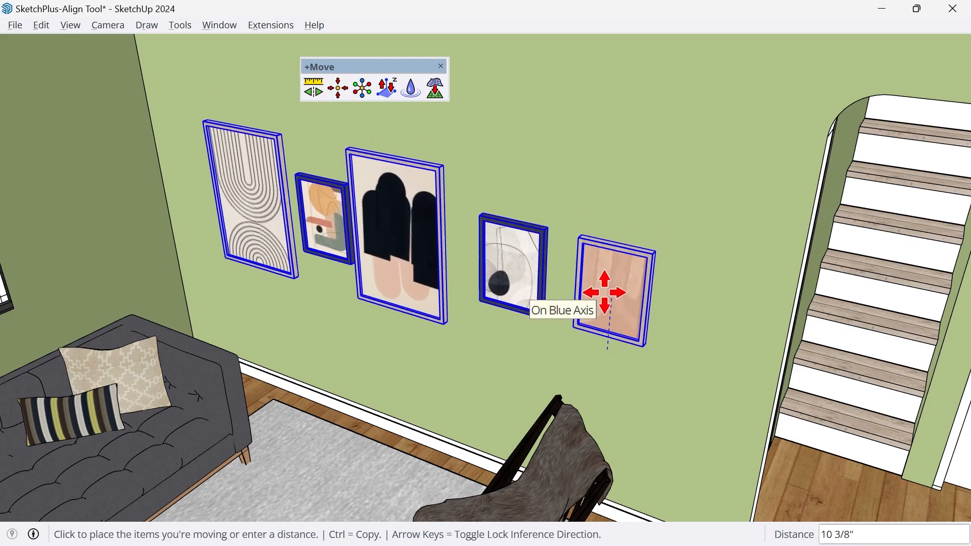
{"action": "left_click", "coordinate": [607, 292]}
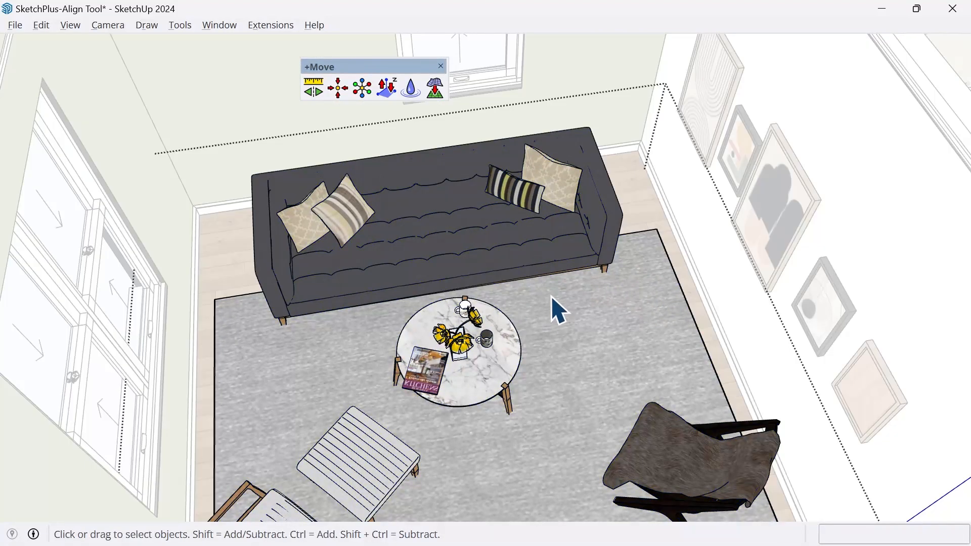
- Select the rug and couch, then apply Align's center grip to center the couch
{"action": "left_click", "coordinate": [613, 273]}
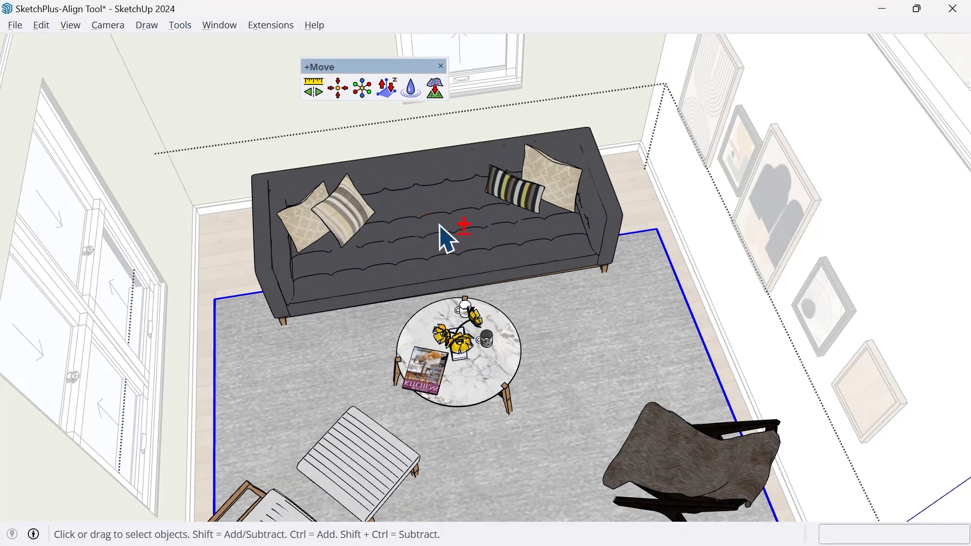
{"action": "left_click", "coordinate": [362, 87]}
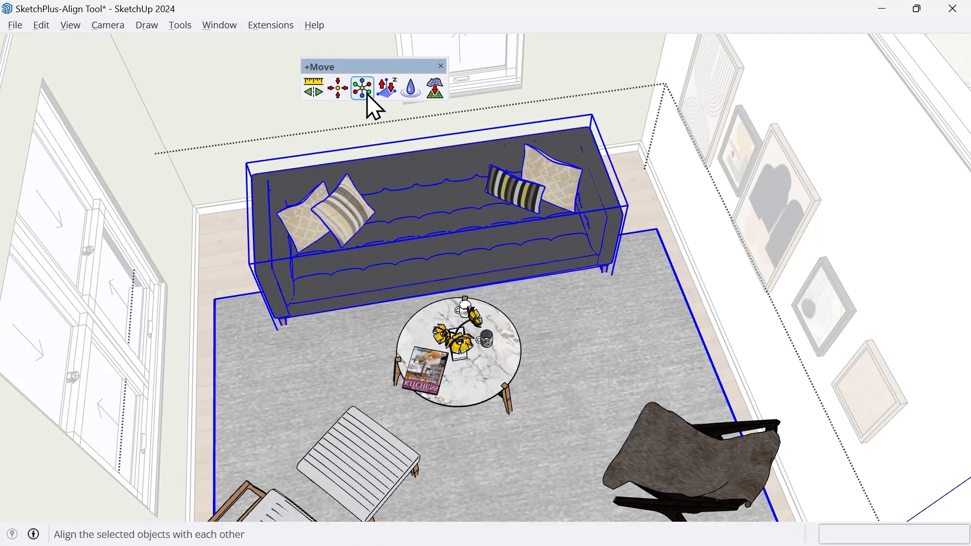
{"action": "left_click", "coordinate": [362, 89]}
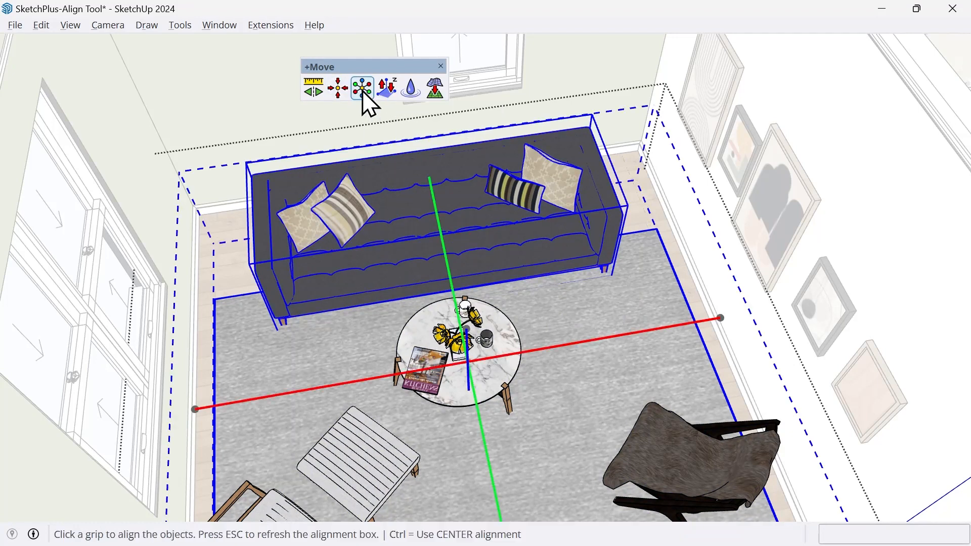
{"action": "mouse_move", "coordinate": [423, 155]}
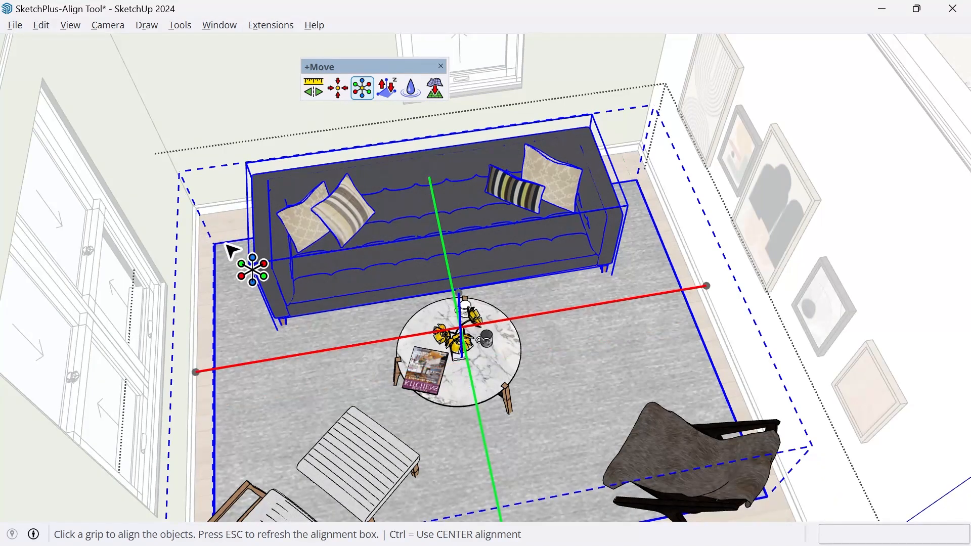
{"action": "mouse_move", "coordinate": [647, 252]}
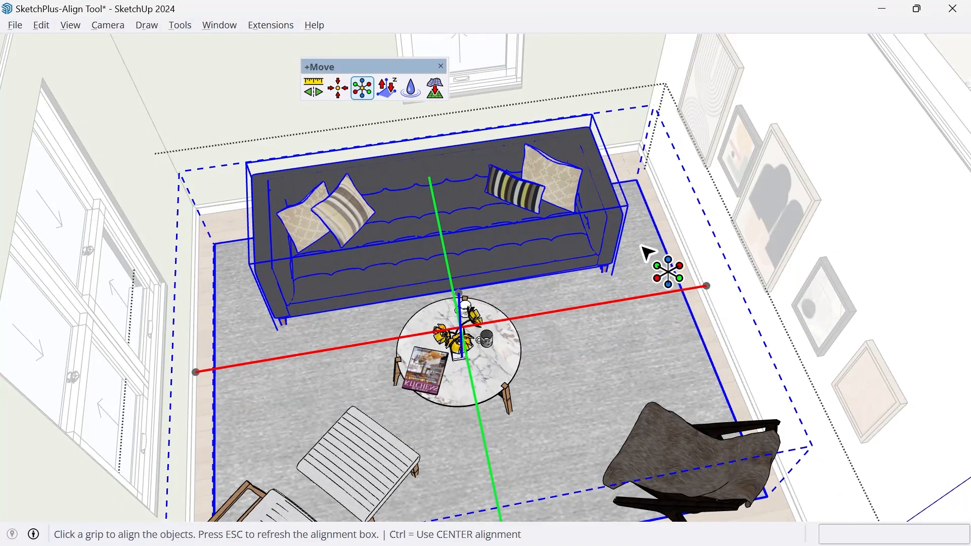
{"action": "mouse_move", "coordinate": [667, 248]}
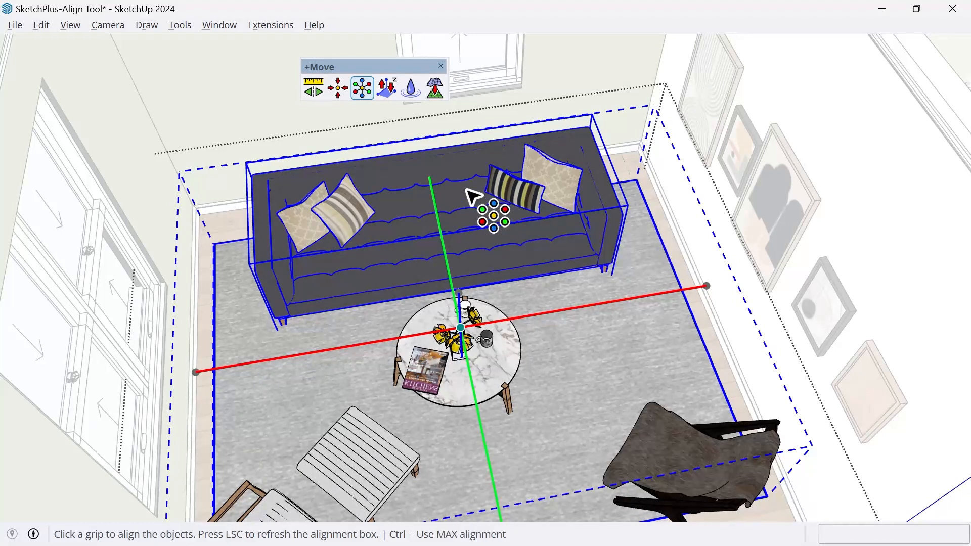
{"action": "mouse_move", "coordinate": [467, 331]}
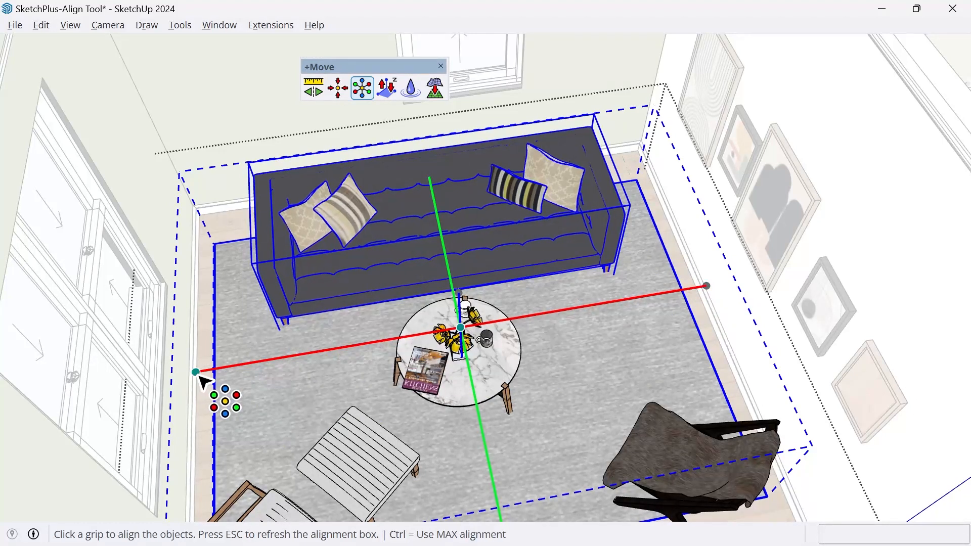
{"action": "mouse_move", "coordinate": [715, 245]}
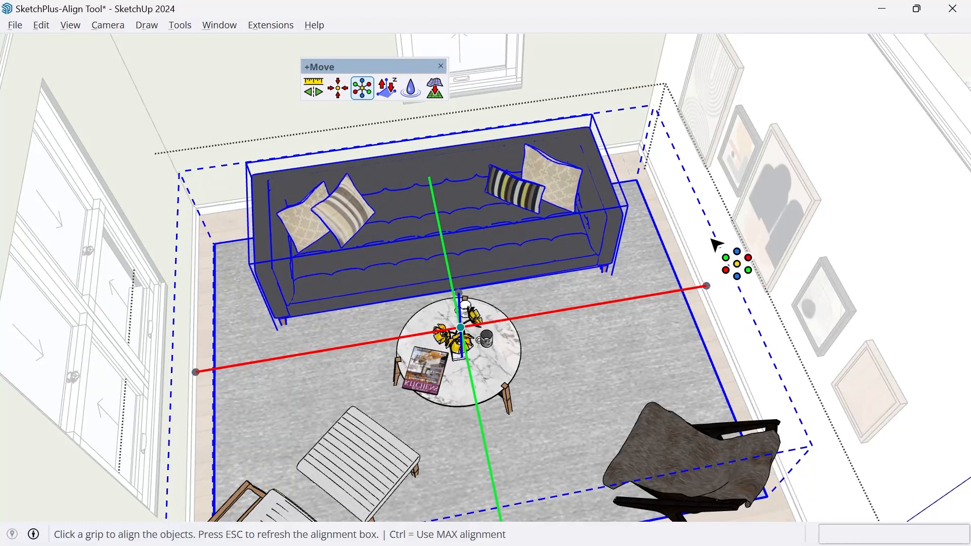
{"action": "mouse_move", "coordinate": [715, 260]}
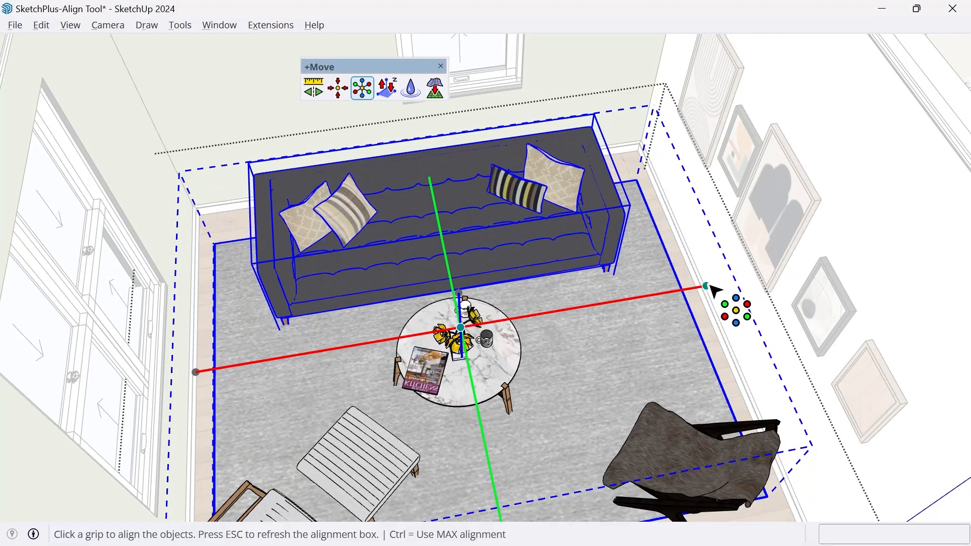
{"action": "mouse_move", "coordinate": [743, 223]}
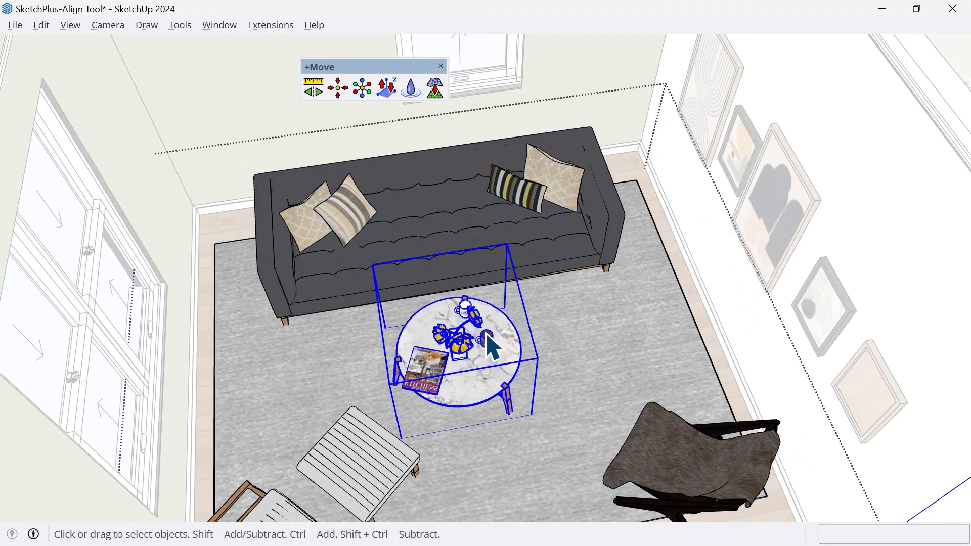
{"action": "mouse_move", "coordinate": [492, 347]}
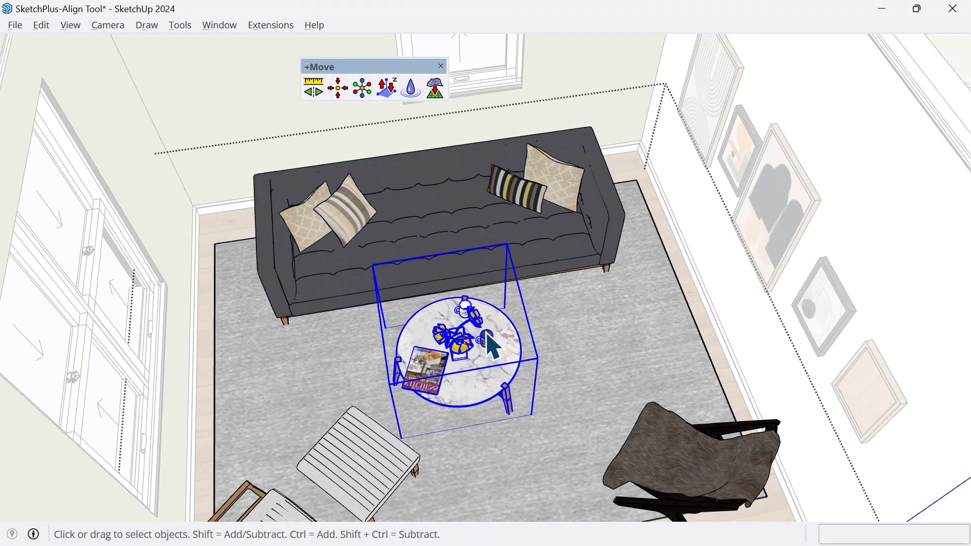
{"action": "mouse_move", "coordinate": [362, 87]}
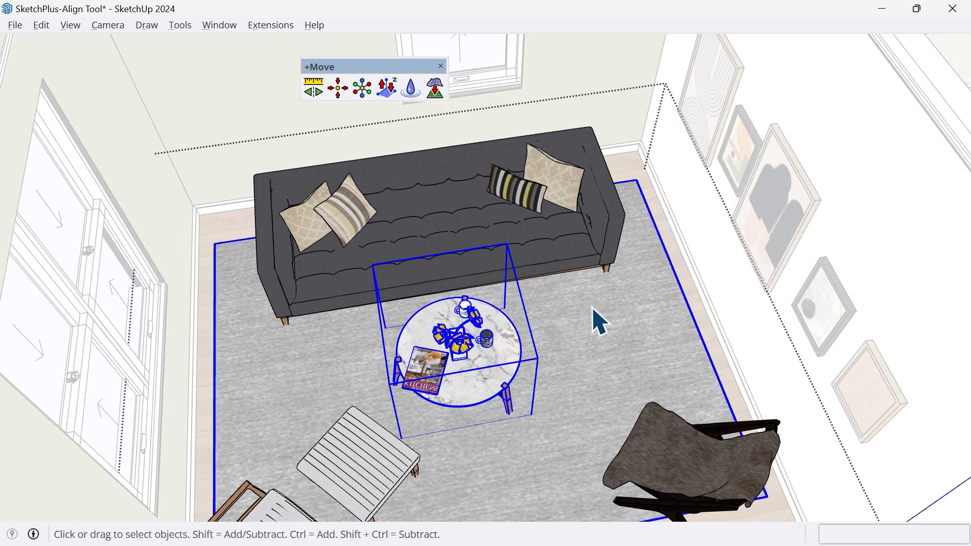
{"action": "mouse_move", "coordinate": [362, 86]}
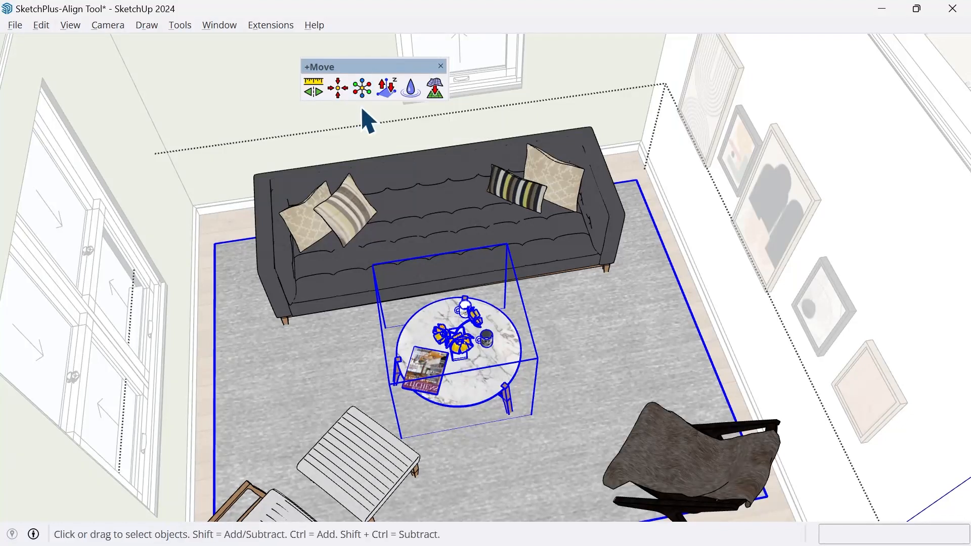
- Apply Align's center grip to center the round coffee table on the rug
{"action": "left_click", "coordinate": [362, 87]}
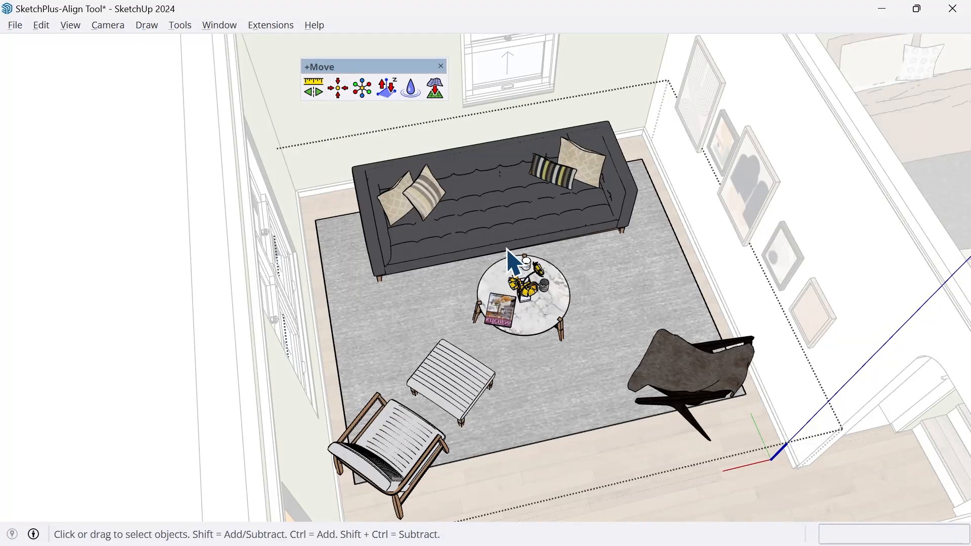
- Nudge the couch three 1-inch increments with the arrow keys
{"action": "left_click", "coordinate": [312, 88]}
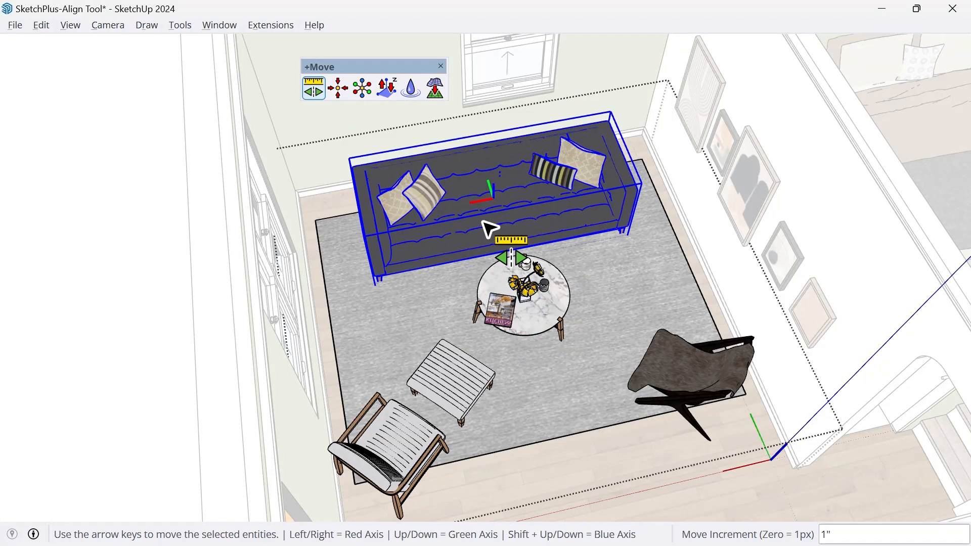
{"action": "mouse_move", "coordinate": [504, 222]}
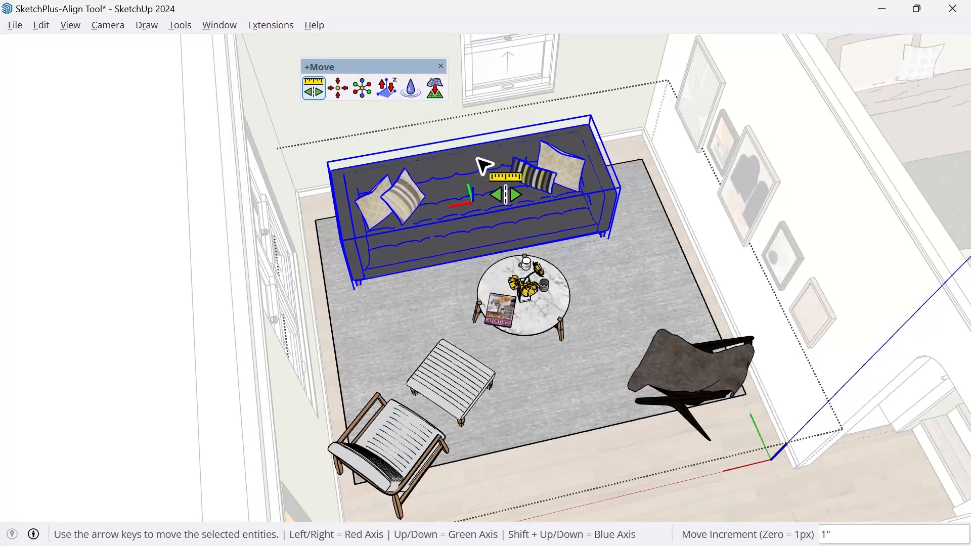
{"action": "key", "text": "Up"}
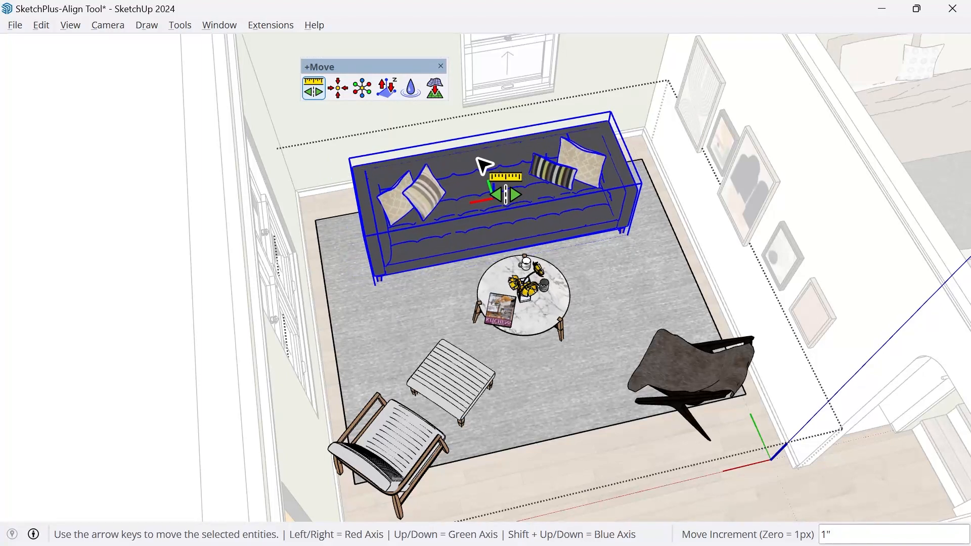
{"action": "key", "text": "Up"}
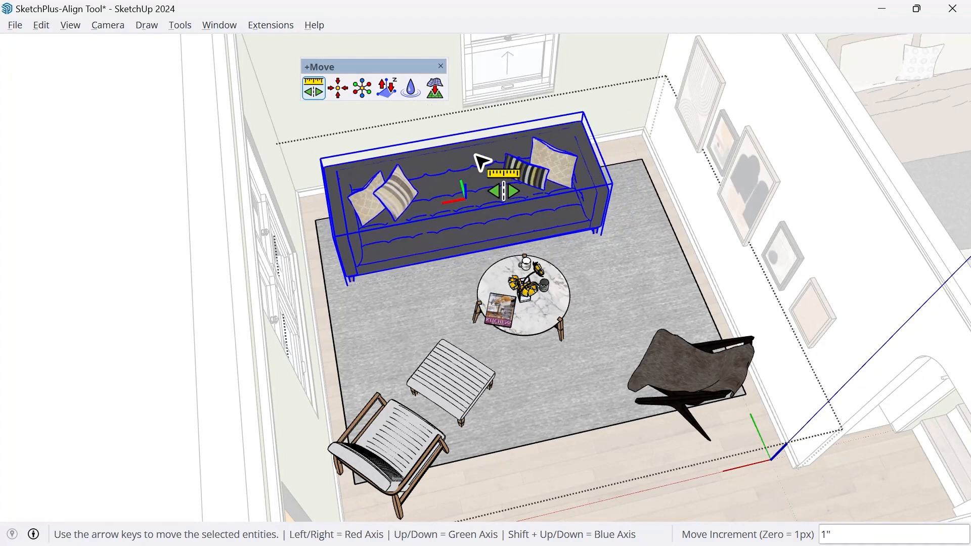
{"action": "key", "text": "Up"}
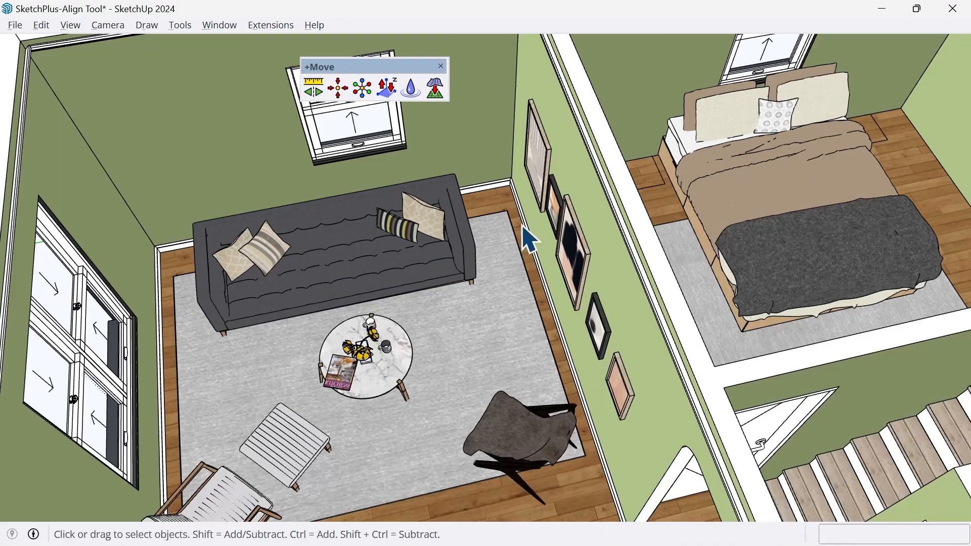
- With Nudge active, select the striped print at the left of the wall
{"action": "left_click", "coordinate": [313, 88]}
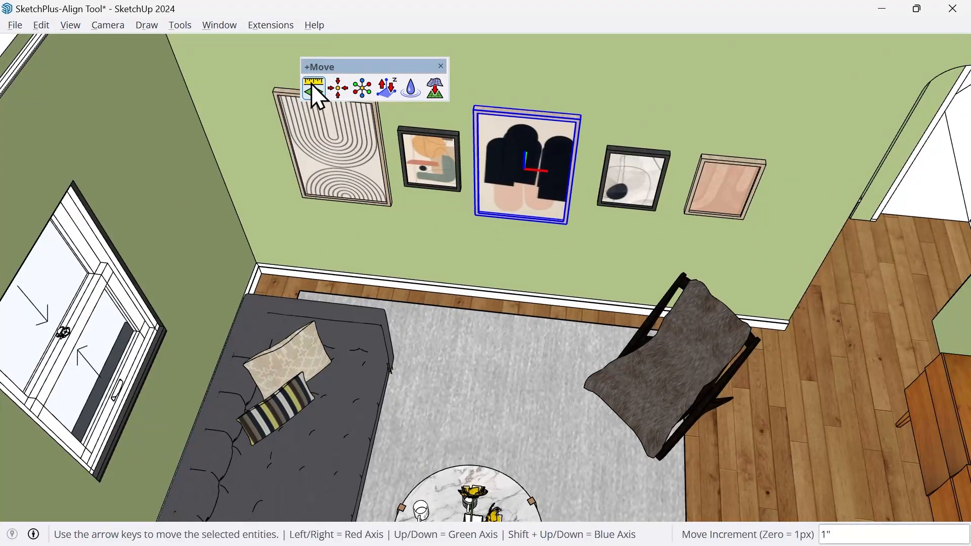
{"action": "left_click", "coordinate": [337, 152]}
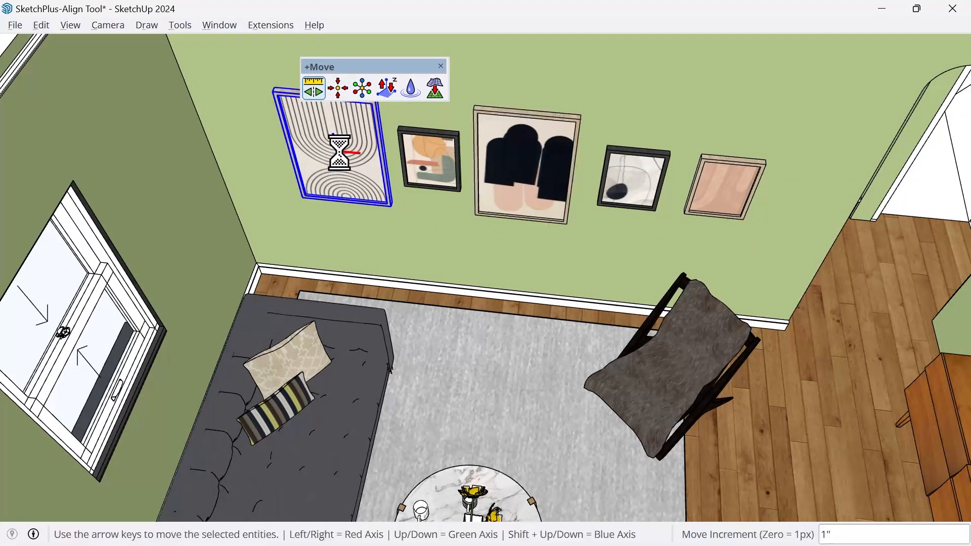